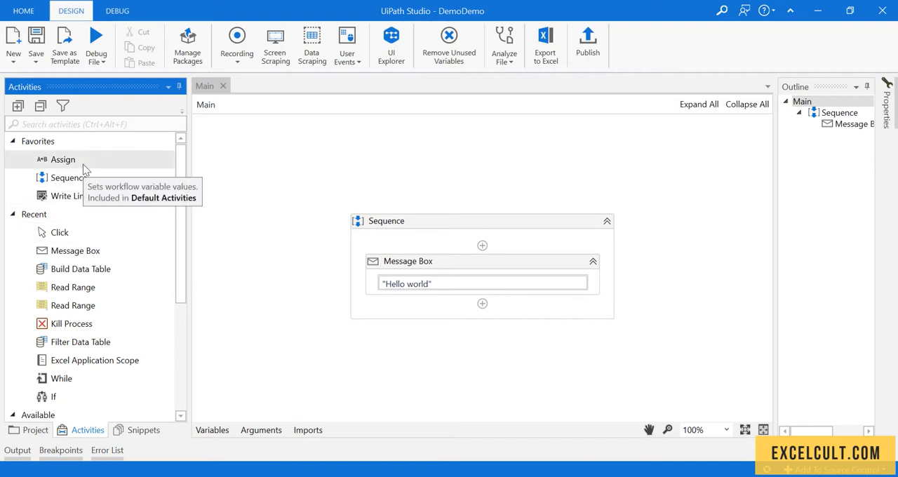
{"action": "mouse_move", "coordinate": [63, 155]}
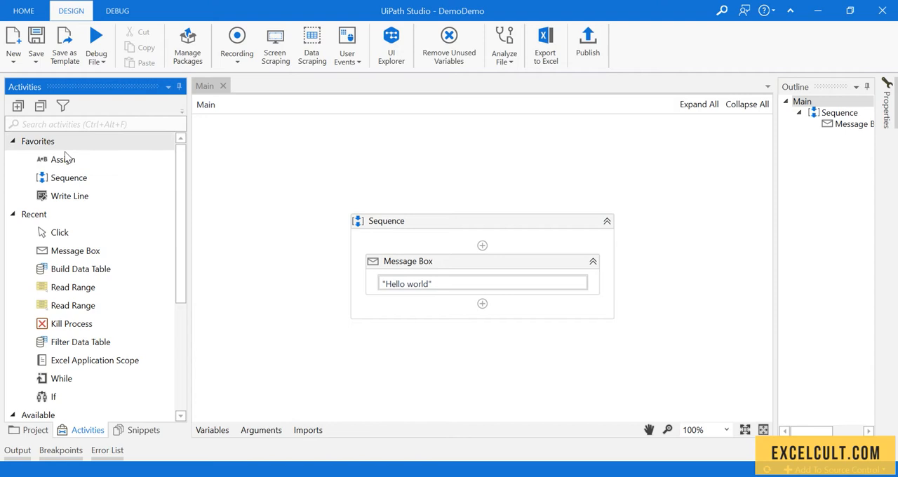
{"action": "mouse_move", "coordinate": [69, 178]}
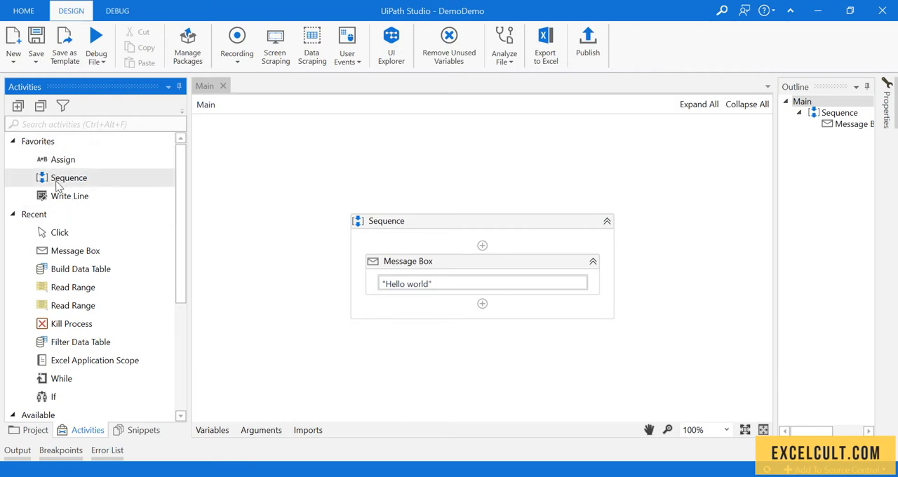
{"action": "mouse_move", "coordinate": [59, 232]}
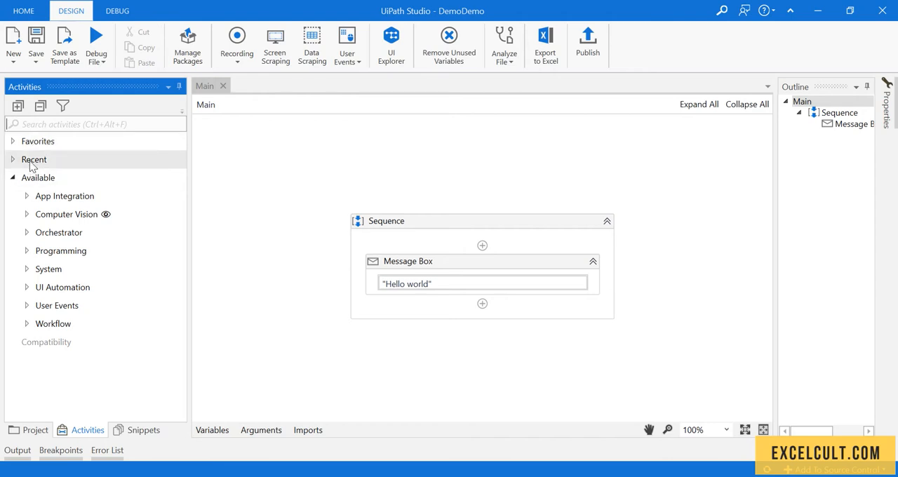
Expand Favorites (Assign, Sequence, Write Line), keeping Available expanded and Recent collapsed
{"action": "left_click", "coordinate": [12, 178]}
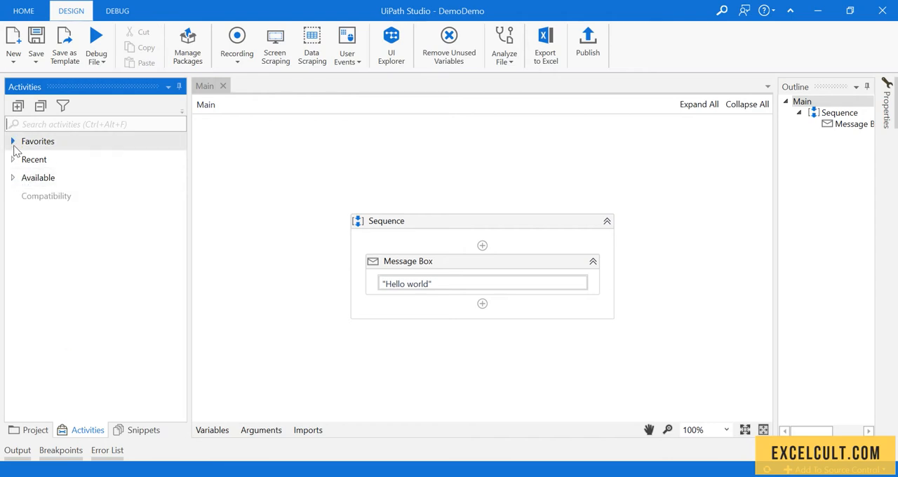
{"action": "left_click", "coordinate": [37, 141]}
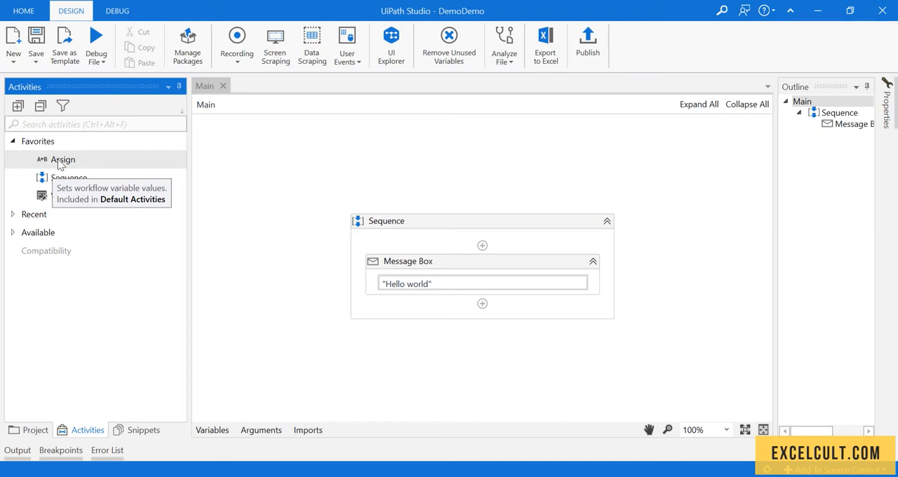
{"action": "left_click", "coordinate": [14, 233]}
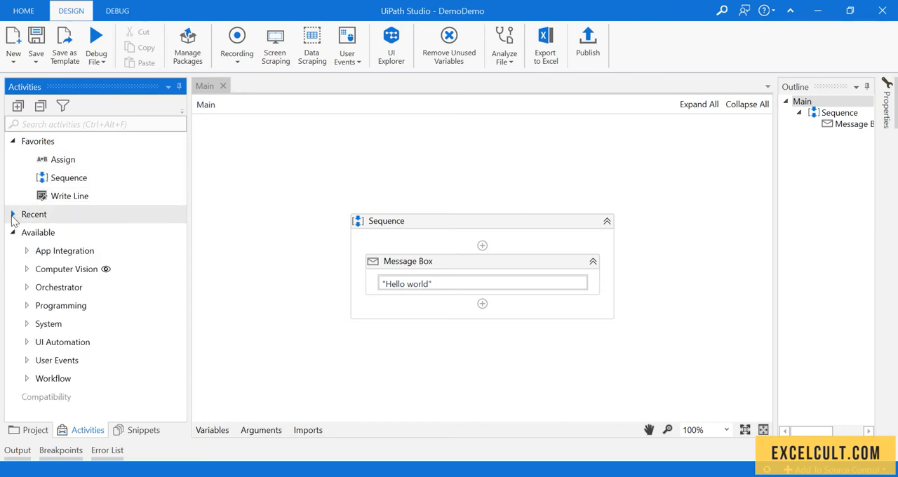
{"action": "left_click", "coordinate": [12, 214]}
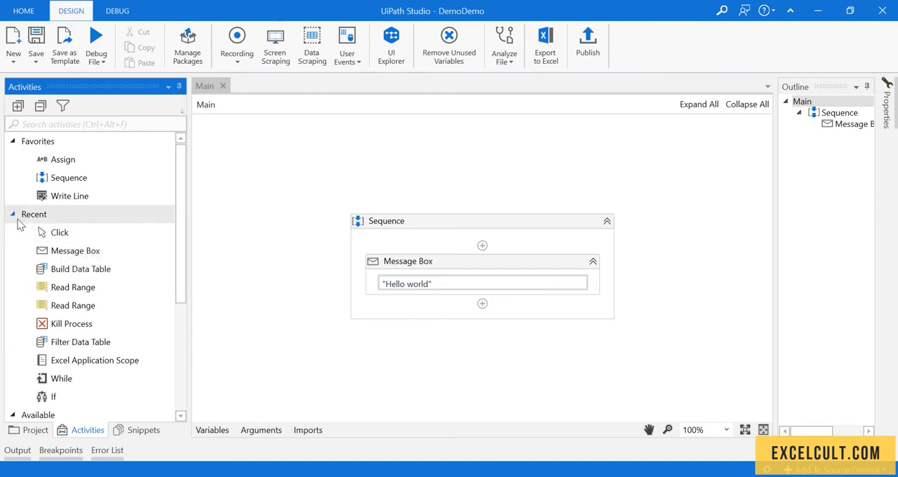
{"action": "left_click", "coordinate": [12, 214]}
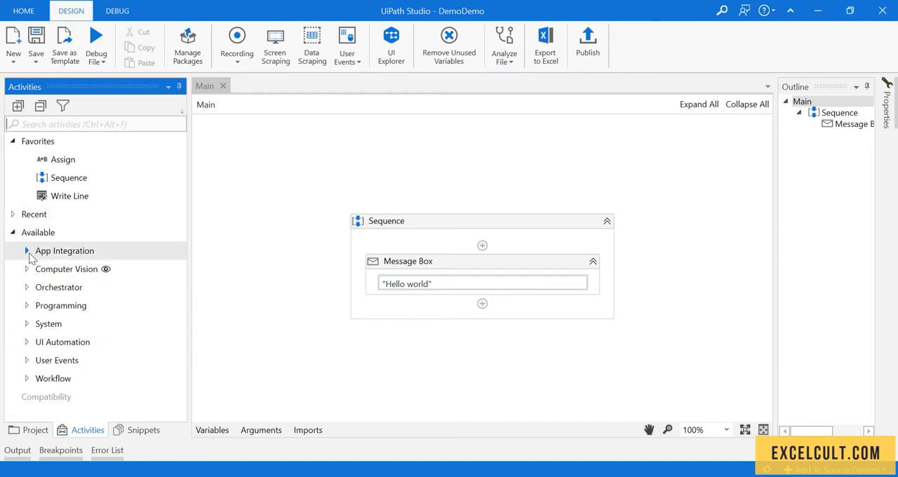
{"action": "mouse_move", "coordinate": [60, 305]}
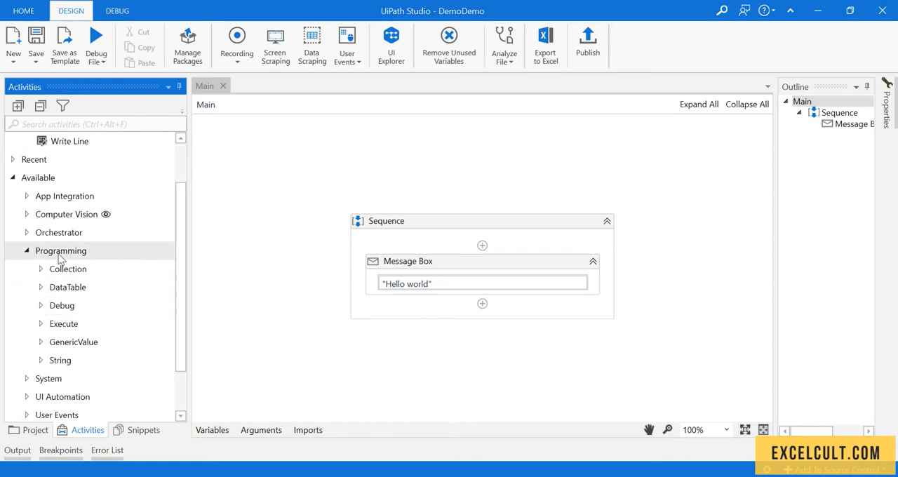
{"action": "mouse_move", "coordinate": [68, 287]}
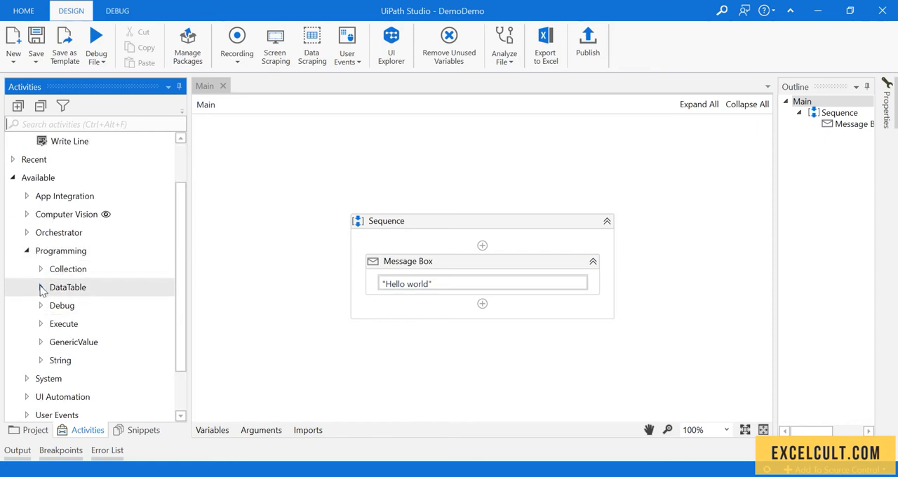
{"action": "left_click", "coordinate": [40, 287]}
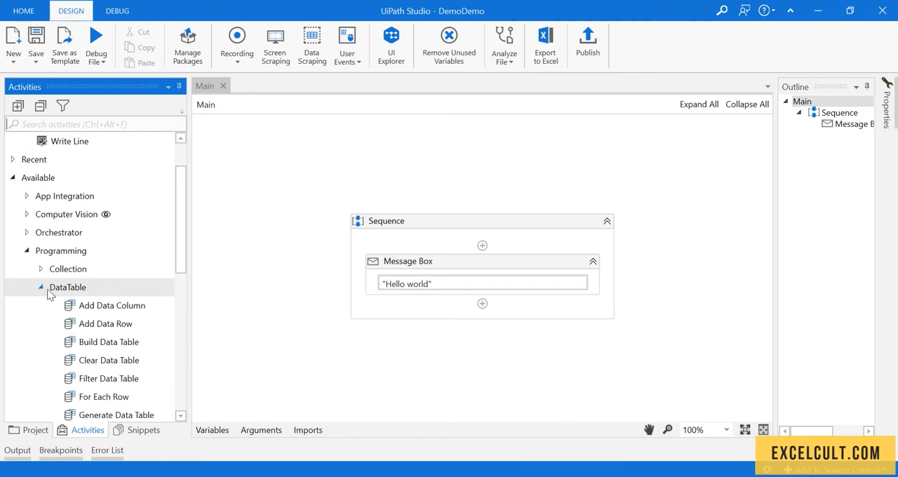
{"action": "scroll", "scroll_direction": "down", "scroll_amount": 3}
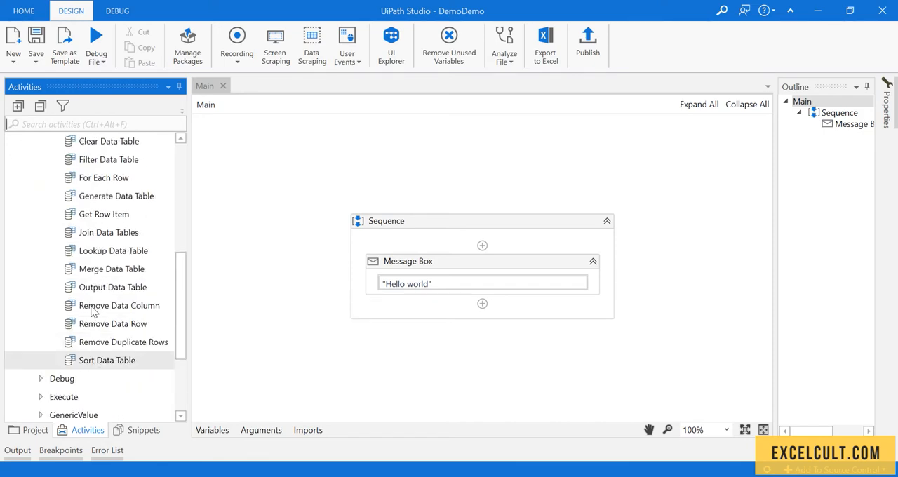
{"action": "left_click", "coordinate": [67, 342]}
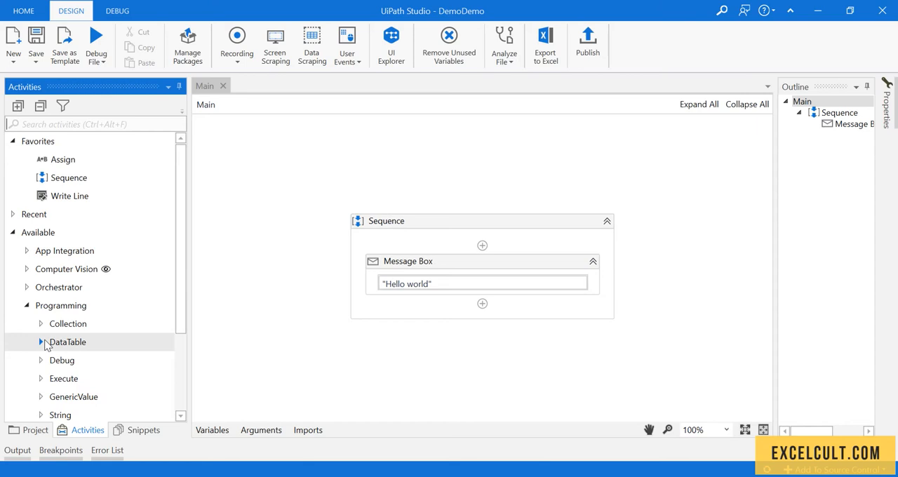
{"action": "scroll", "scroll_direction": "down", "scroll_amount": 3}
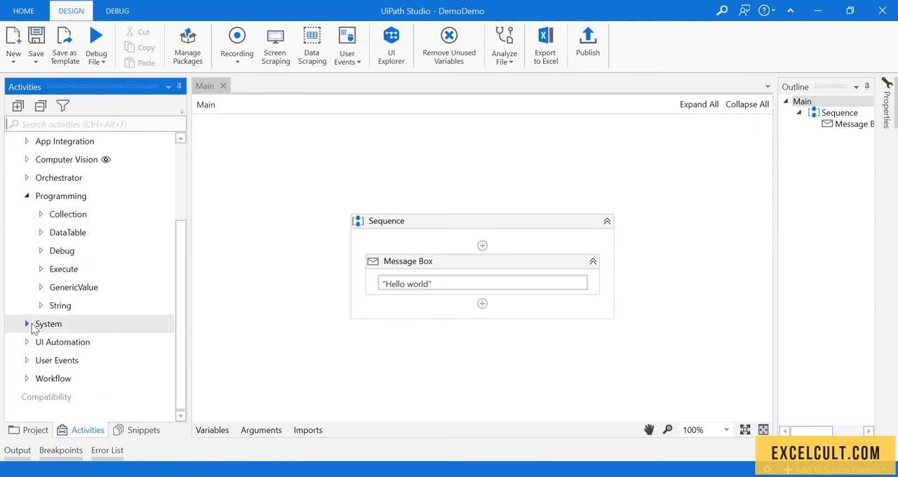
{"action": "left_click", "coordinate": [48, 323]}
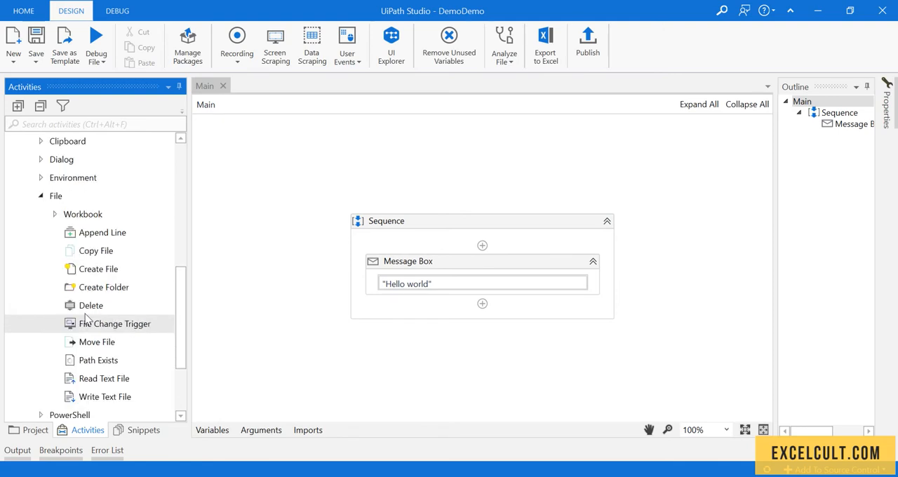
{"action": "mouse_move", "coordinate": [114, 323]}
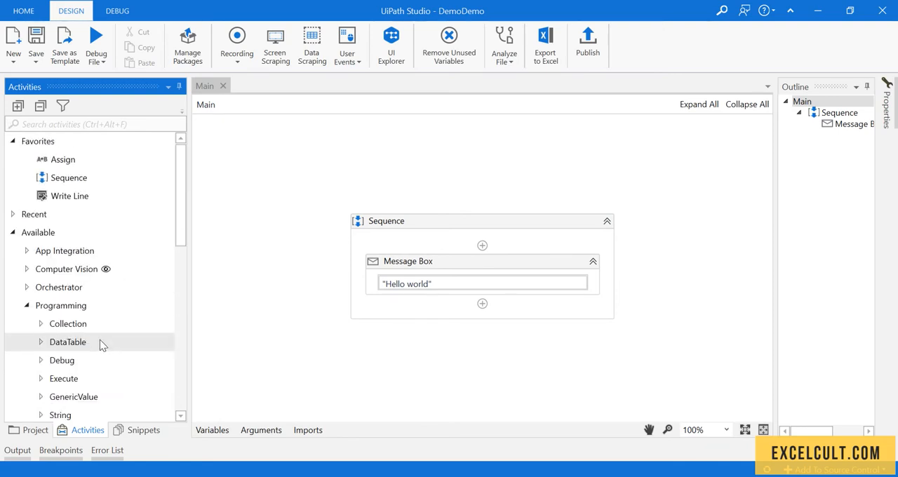
{"action": "mouse_move", "coordinate": [95, 124]}
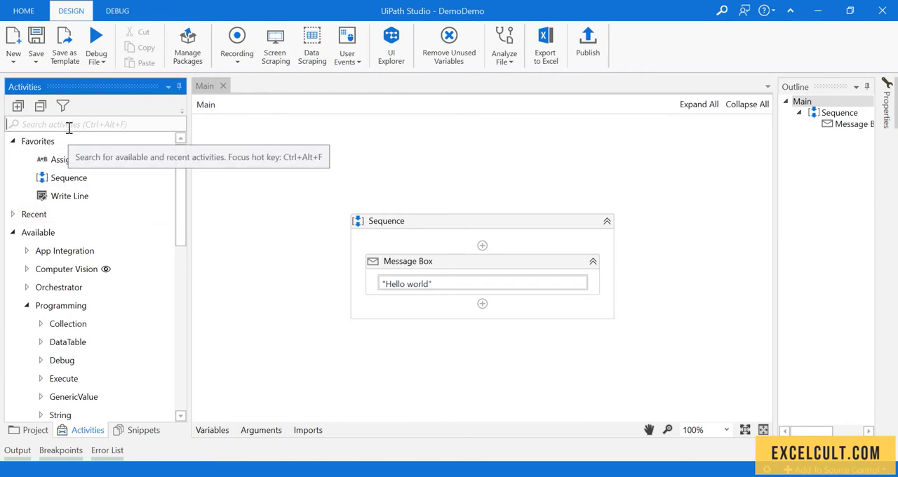
{"action": "mouse_move", "coordinate": [162, 65]}
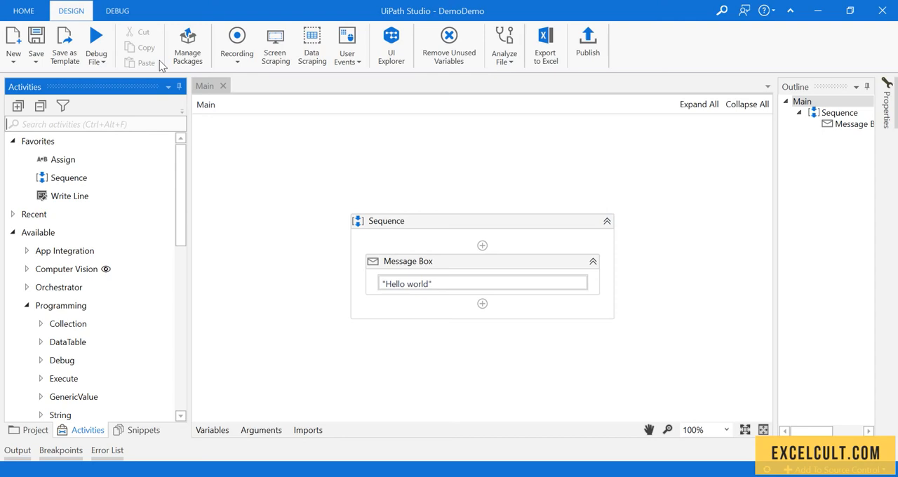
{"action": "mouse_move", "coordinate": [69, 196]}
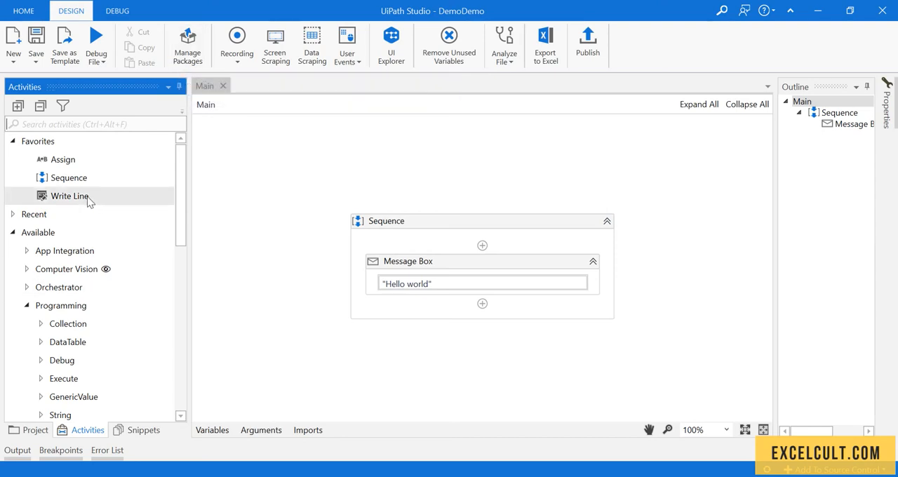
{"action": "mouse_move", "coordinate": [186, 42]}
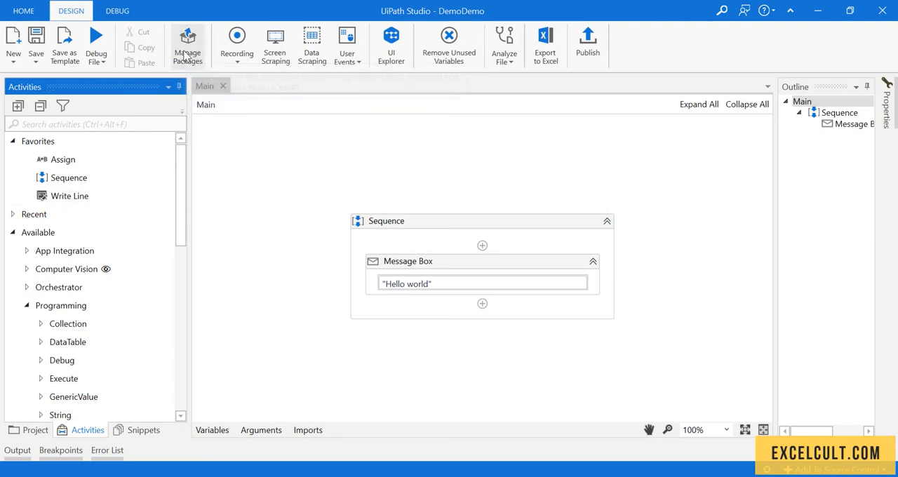
Open Manage Packages from the Design ribbon, showing Project Dependencies
{"action": "left_click", "coordinate": [187, 42]}
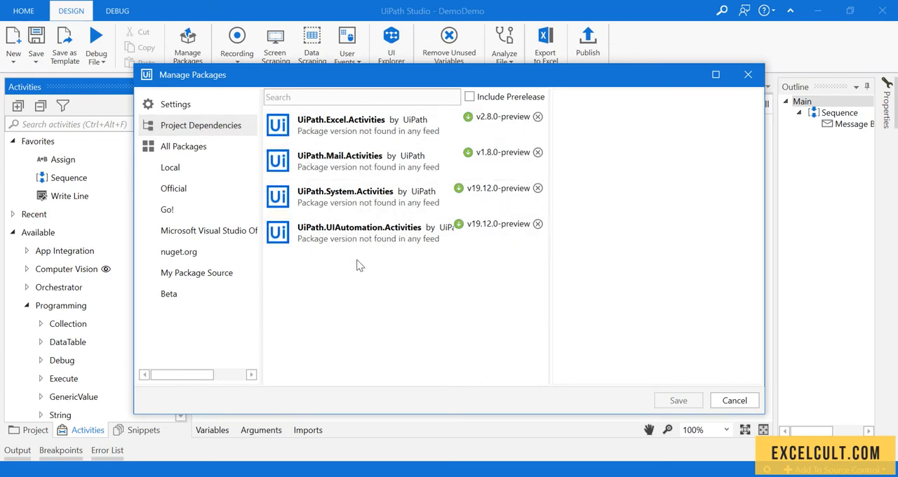
{"action": "mouse_move", "coordinate": [346, 263]}
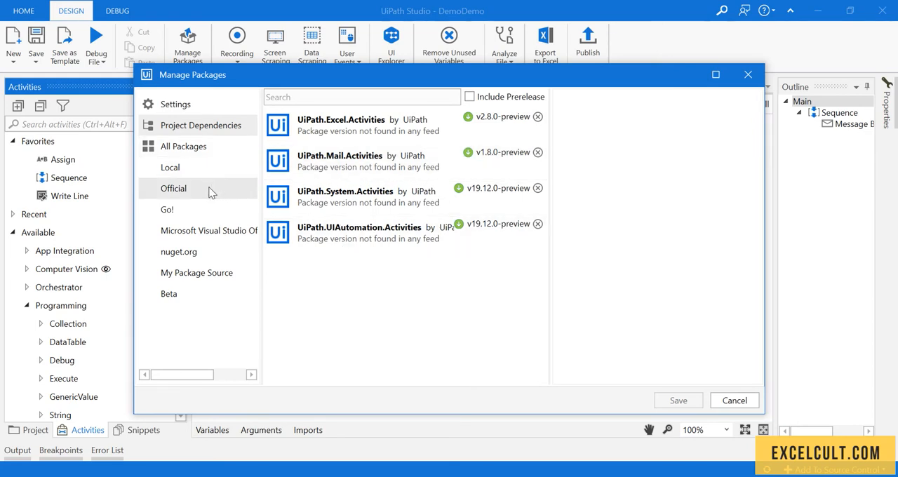
Search the Official feed for 'pdf' and view UiPath.PDF.Activities 3.1.0 details
{"action": "left_click", "coordinate": [173, 188]}
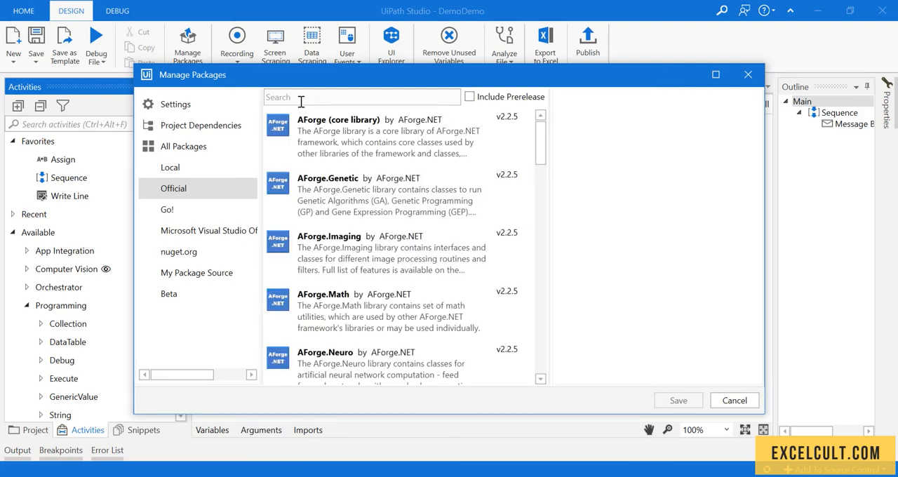
{"action": "left_click", "coordinate": [362, 97]}
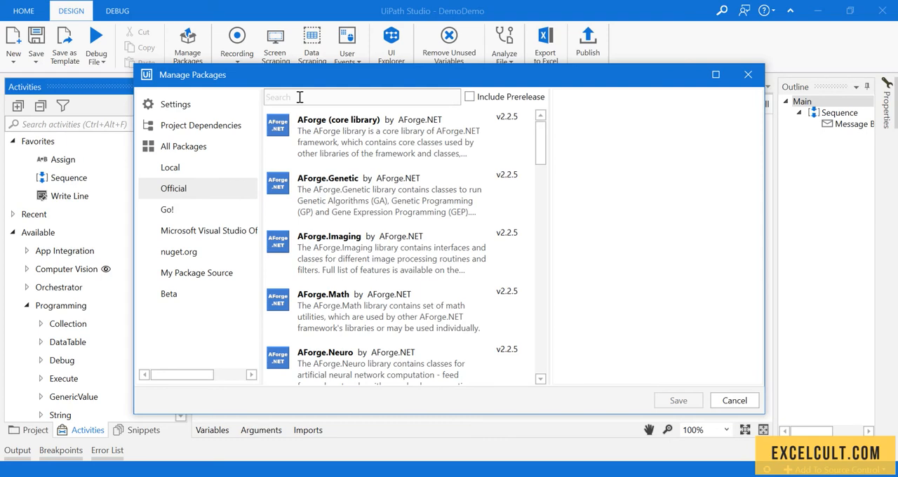
{"action": "type", "text": "pdf"}
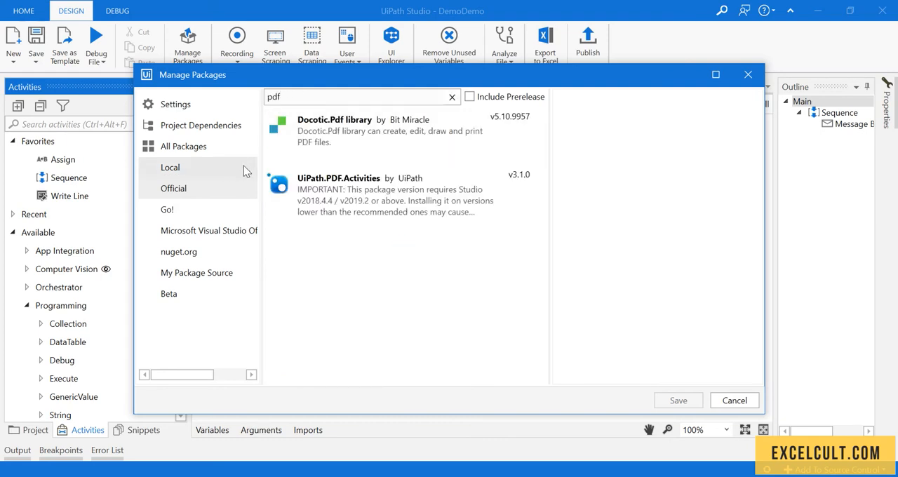
{"action": "left_click", "coordinate": [393, 195]}
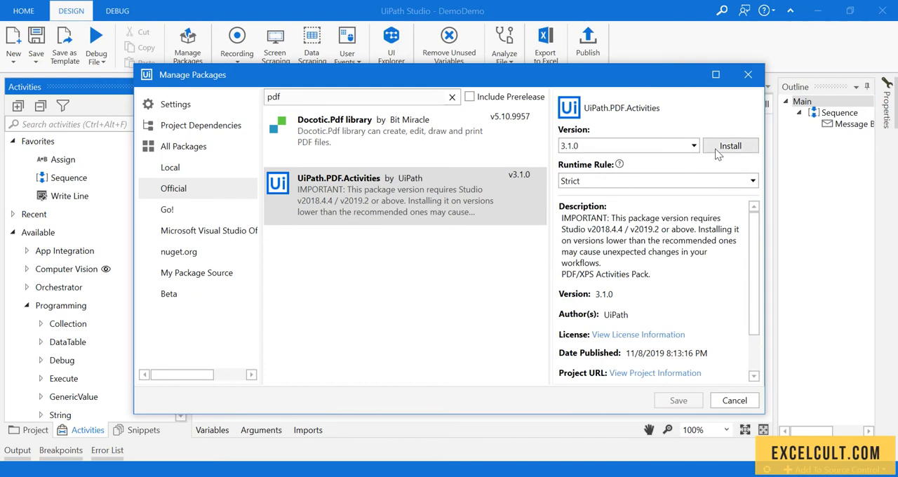
{"action": "scroll", "scroll_direction": "down", "scroll_amount": 3}
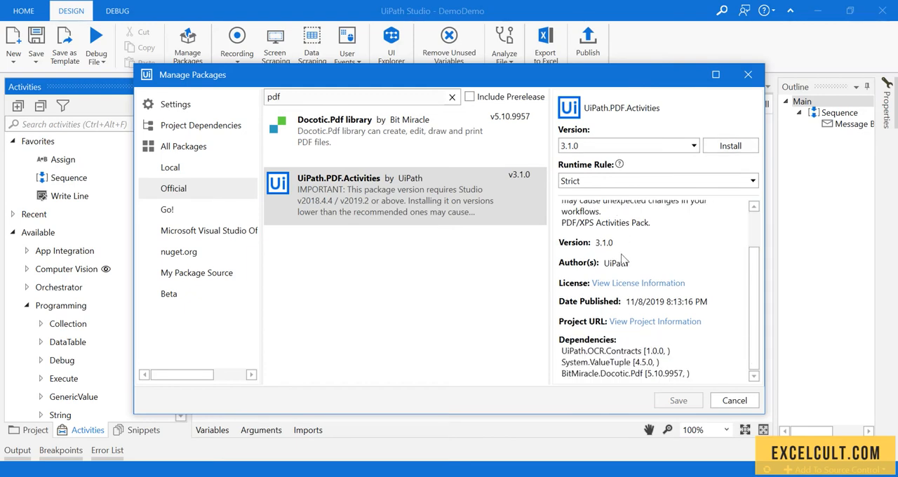
{"action": "mouse_move", "coordinate": [597, 351]}
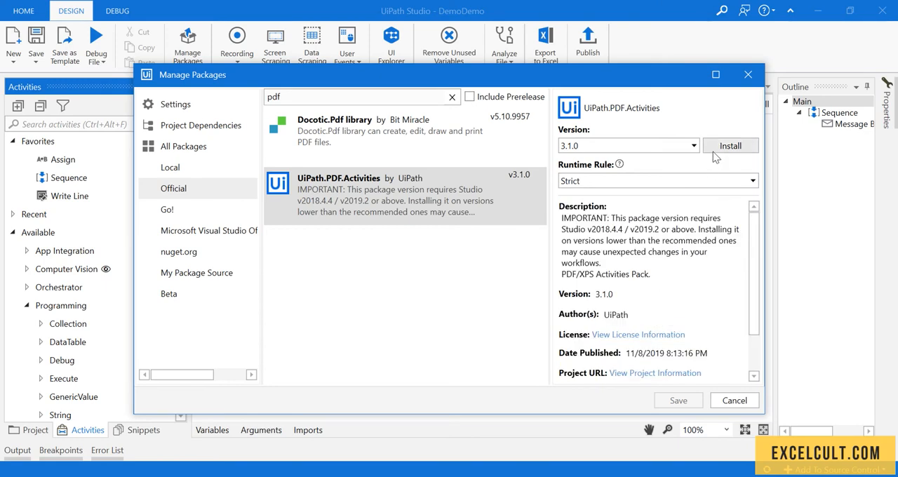
Mark UiPath.PDF.Activities 3.1.0 for installation and save the package changes
{"action": "left_click", "coordinate": [730, 145]}
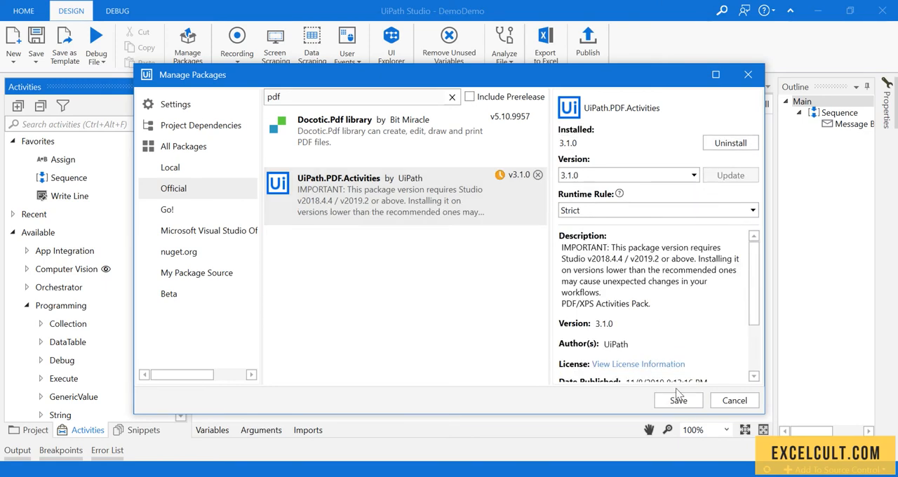
{"action": "left_click", "coordinate": [677, 400]}
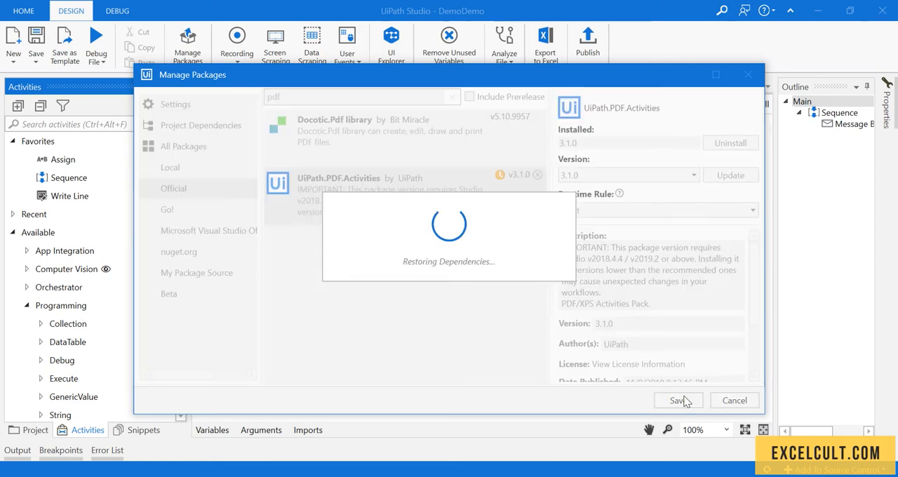
{"action": "mouse_move", "coordinate": [419, 310]}
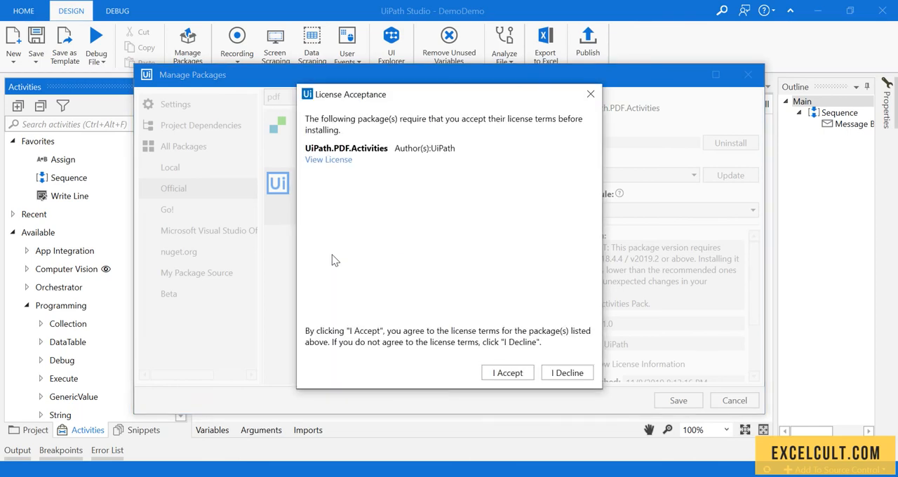
Accept the PDF package license and return to the Hello world Sequence
{"action": "left_click", "coordinate": [507, 373]}
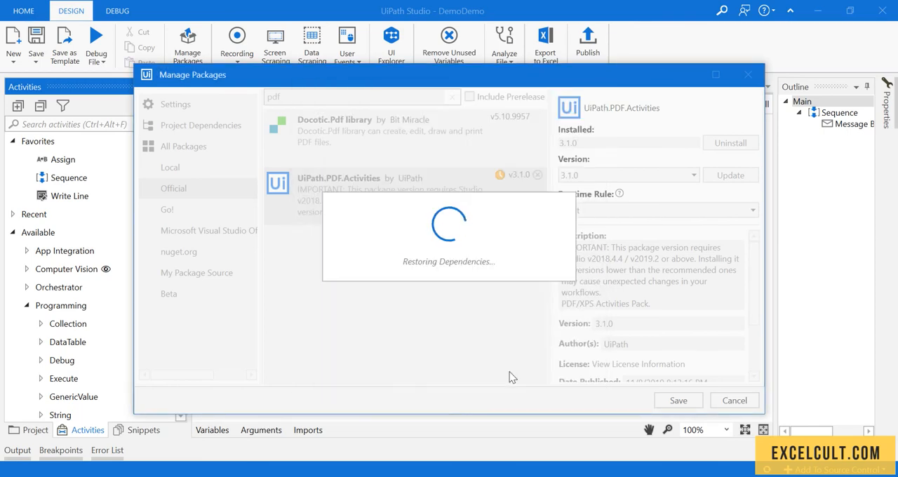
{"action": "mouse_move", "coordinate": [499, 329]}
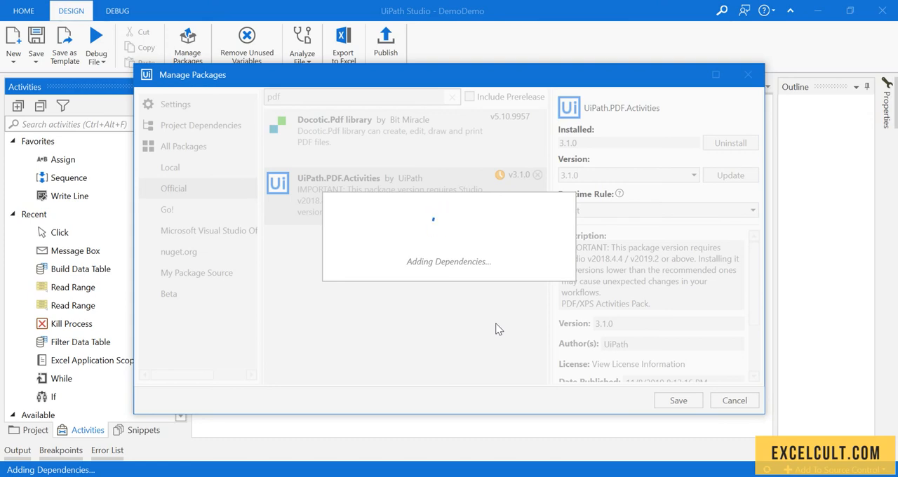
{"action": "left_click", "coordinate": [677, 400]}
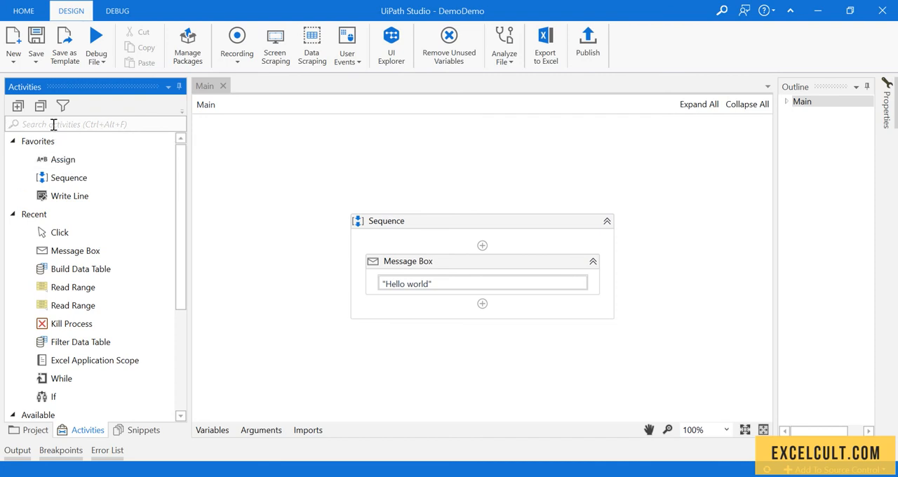
Search activities for 'pdf' to list Read PDF Text and Read PDF With OCR
{"action": "type", "text": "pdf"}
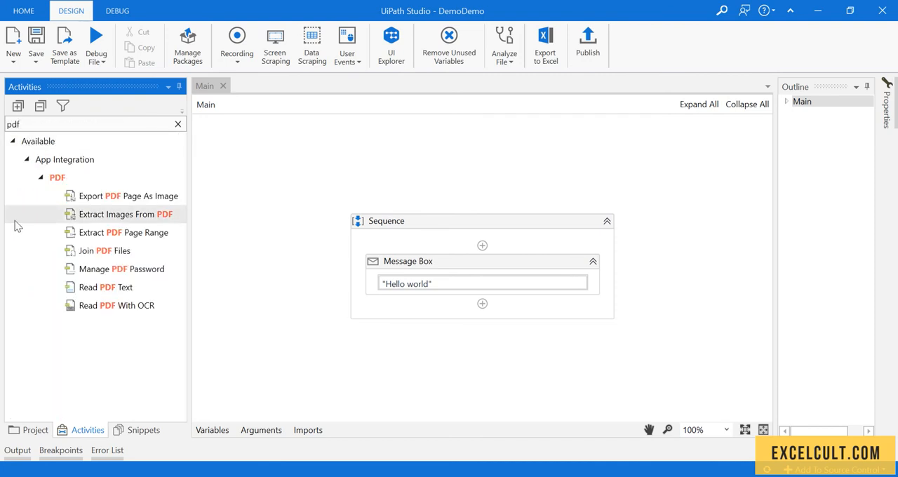
{"action": "mouse_move", "coordinate": [98, 232]}
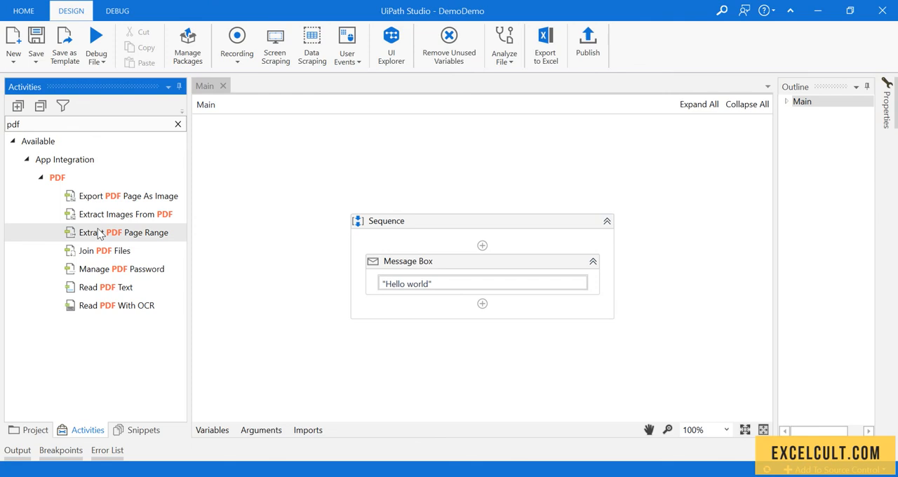
{"action": "mouse_move", "coordinate": [105, 269]}
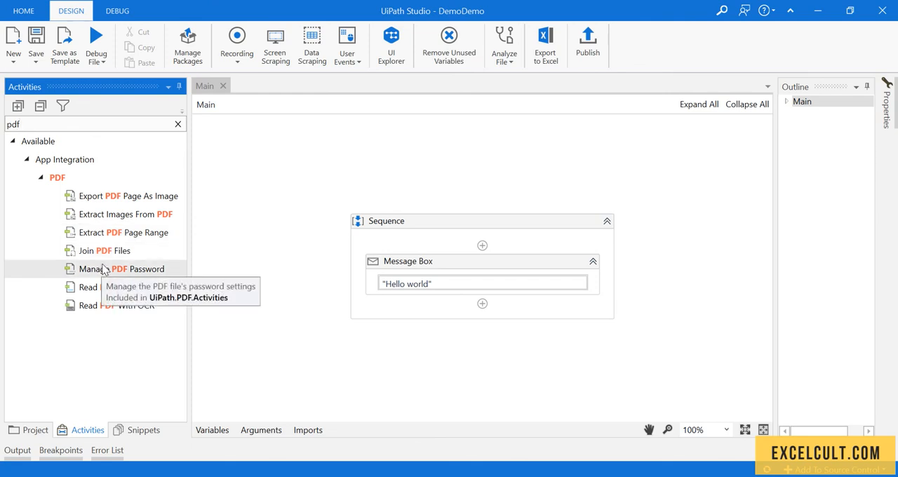
{"action": "mouse_move", "coordinate": [103, 287]}
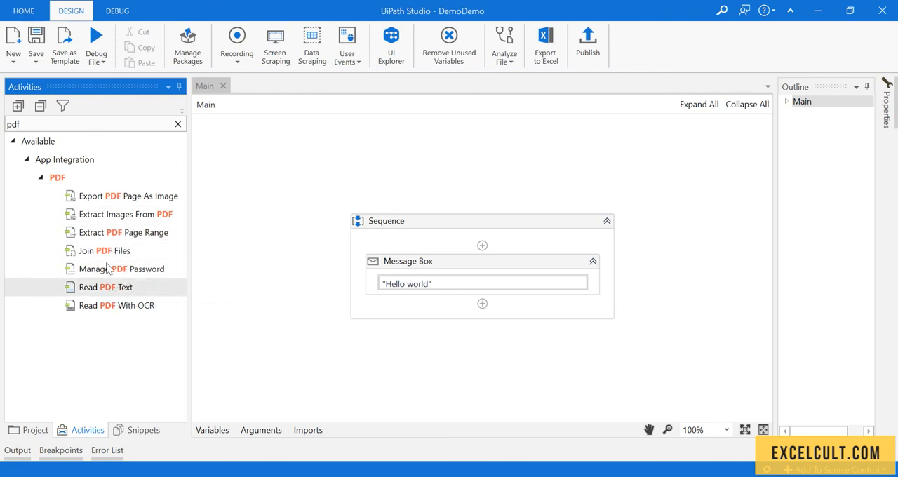
{"action": "mouse_move", "coordinate": [103, 286]}
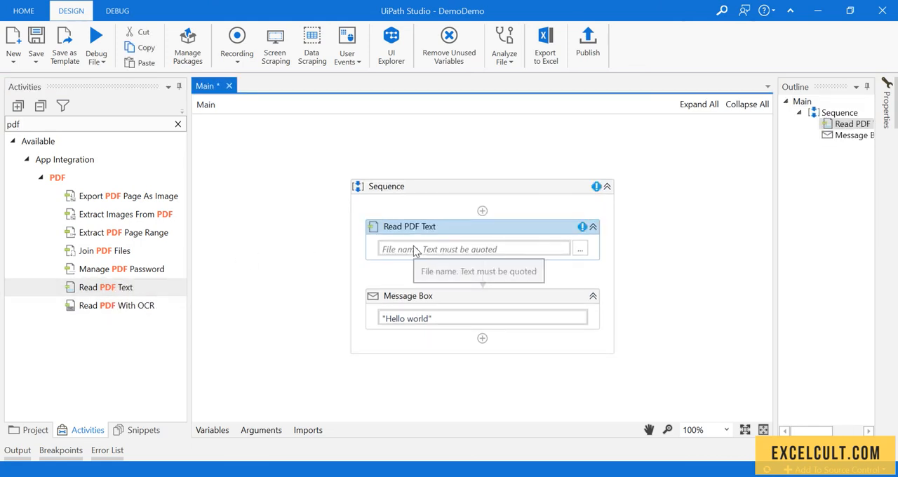
{"action": "mouse_move", "coordinate": [482, 211]}
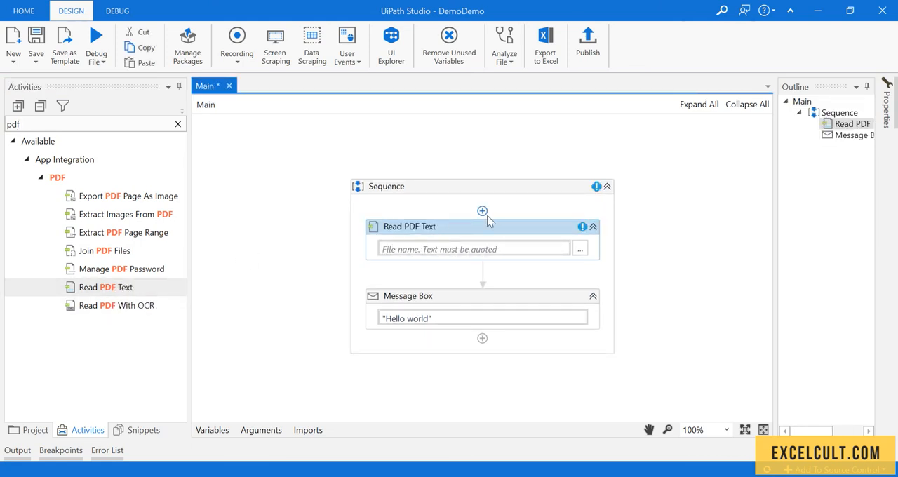
{"action": "mouse_move", "coordinate": [485, 244]}
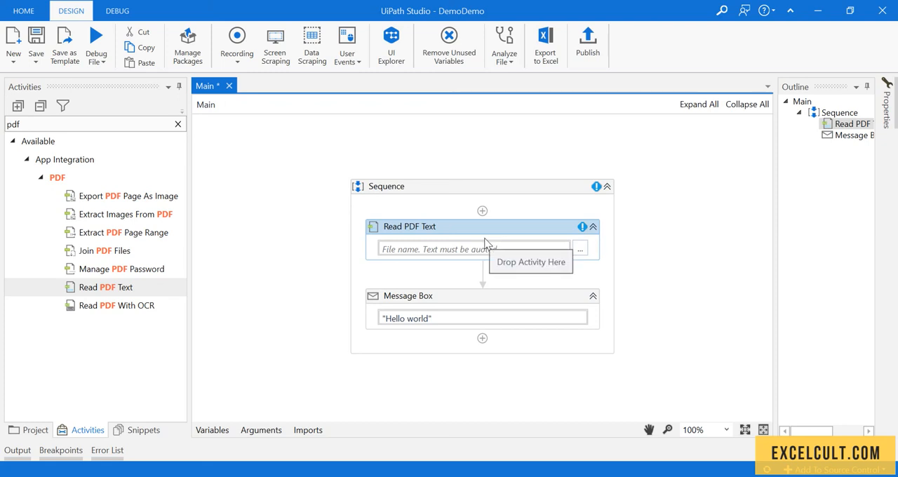
{"action": "mouse_move", "coordinate": [410, 250]}
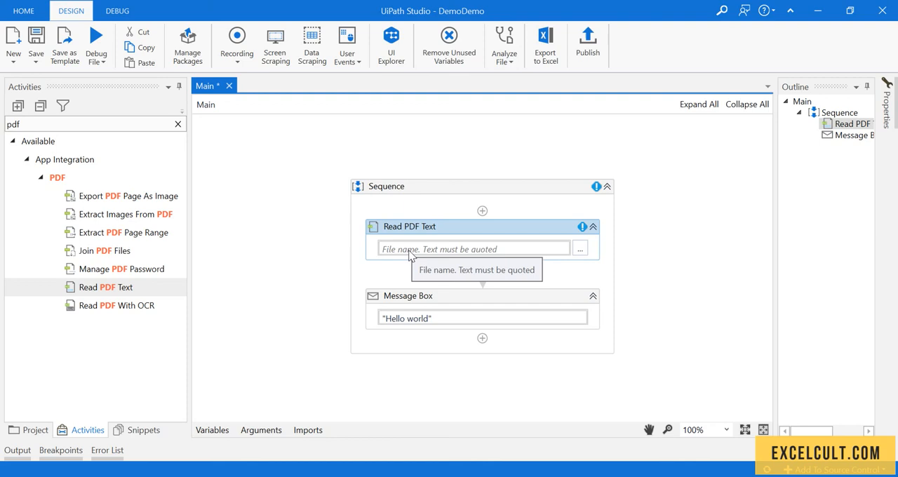
{"action": "mouse_move", "coordinate": [455, 232]}
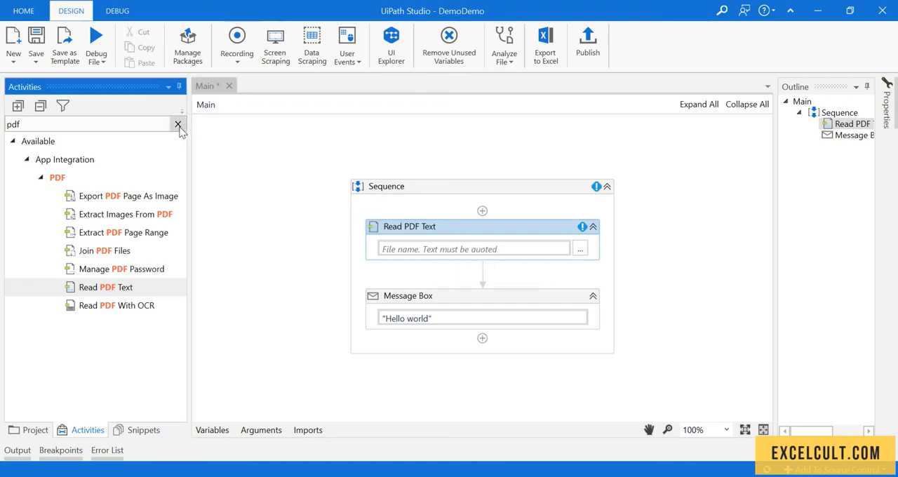
Clear the 'pdf' activity search, collapse all categories, and show the filter options
{"action": "left_click", "coordinate": [179, 125]}
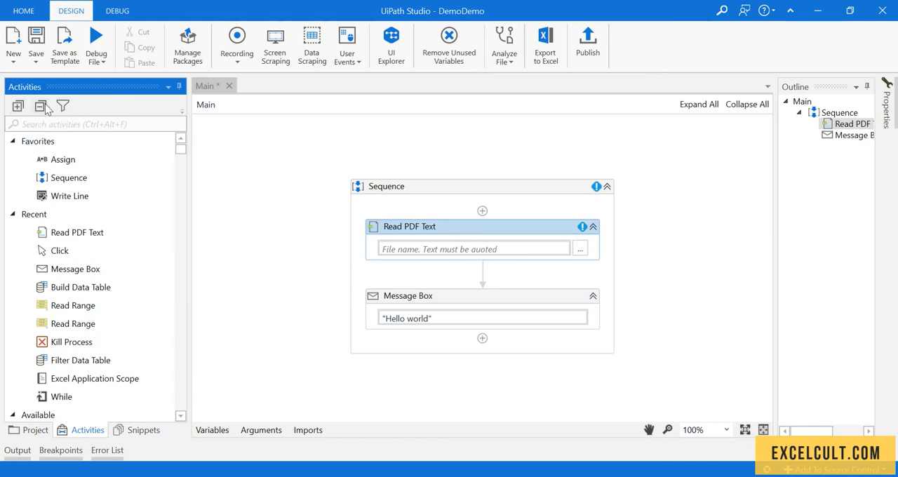
{"action": "left_click", "coordinate": [40, 105]}
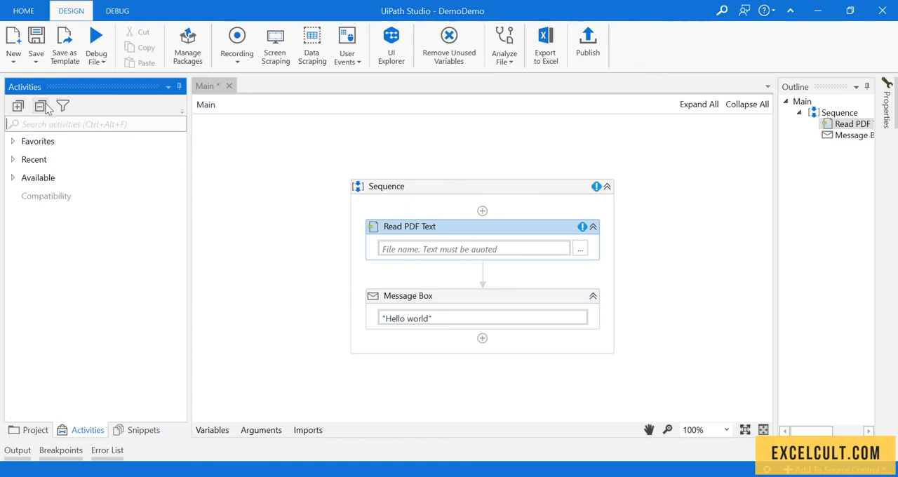
{"action": "left_click", "coordinate": [62, 106]}
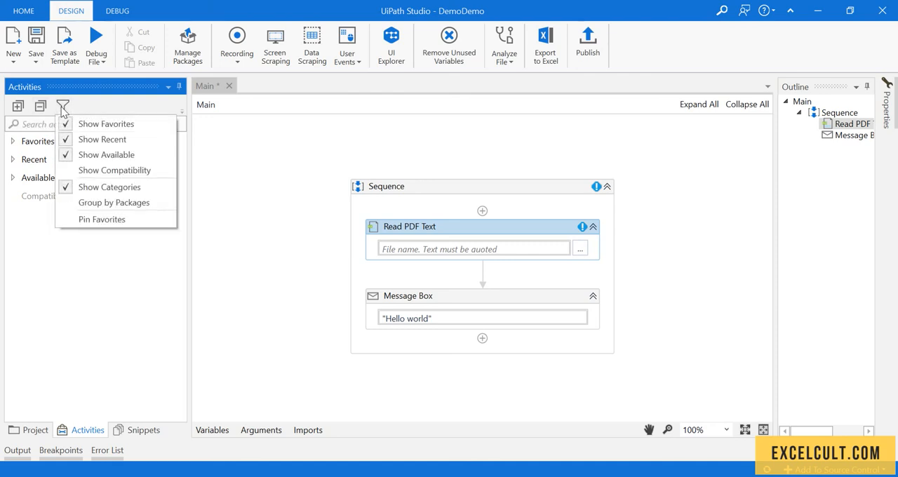
{"action": "mouse_move", "coordinate": [108, 186]}
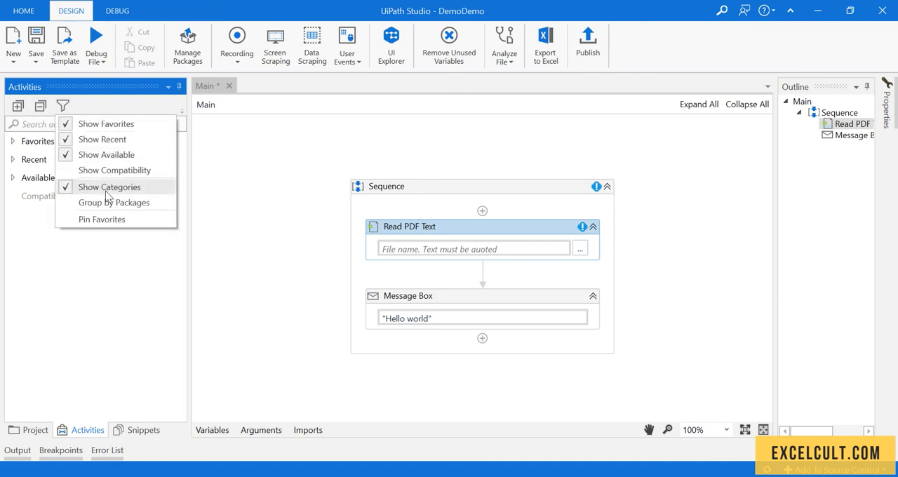
{"action": "mouse_move", "coordinate": [106, 155]}
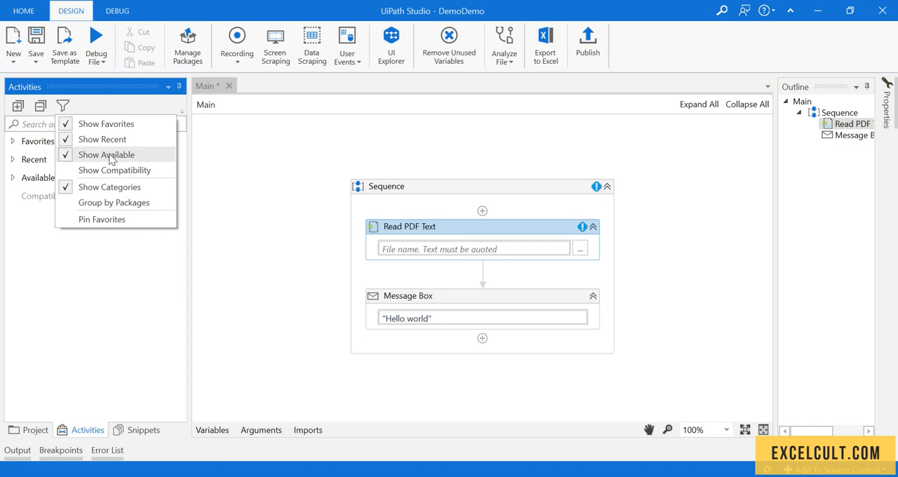